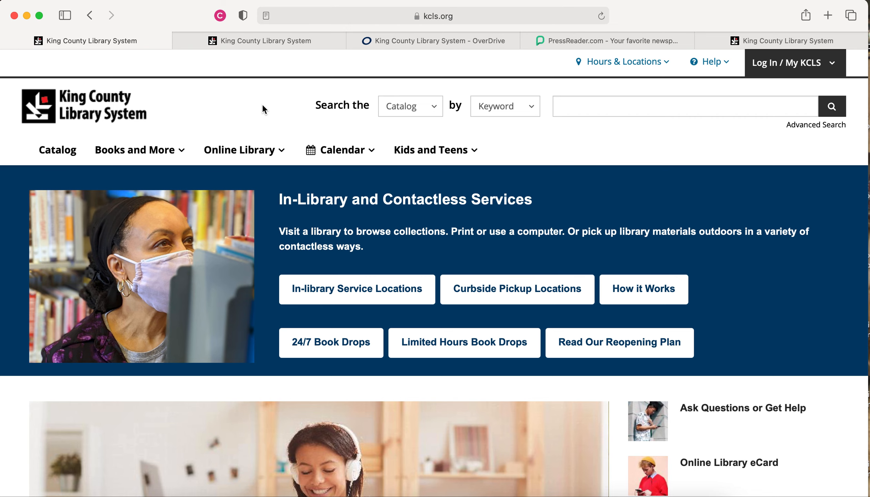
Step: Open World Languages under Books and More and browse its Russian, Chinese and Japanese collections
click(135, 149)
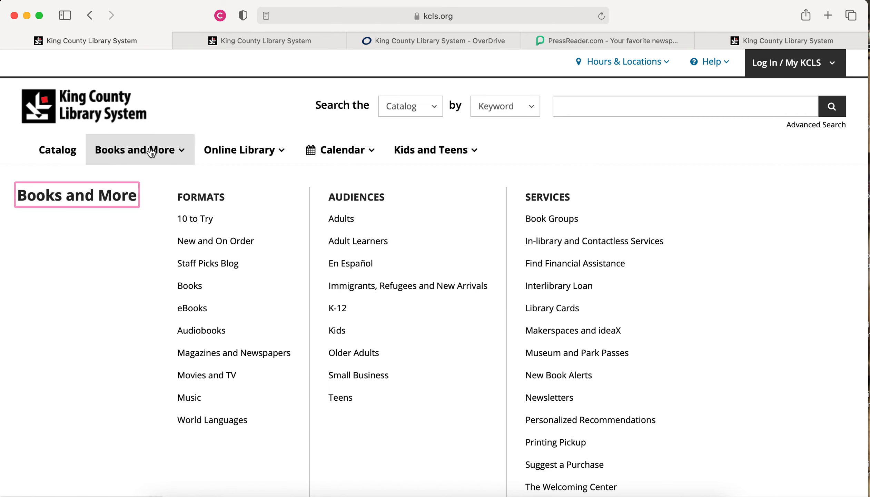
mouse_move(206, 375)
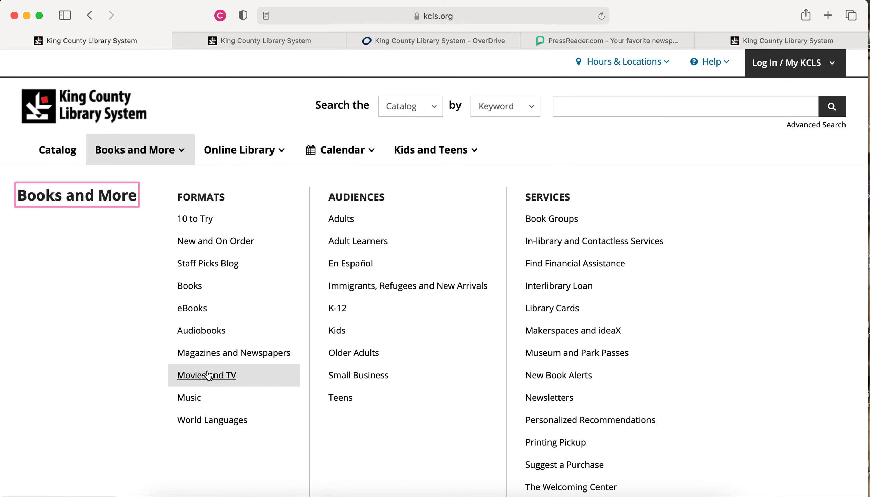
click(212, 419)
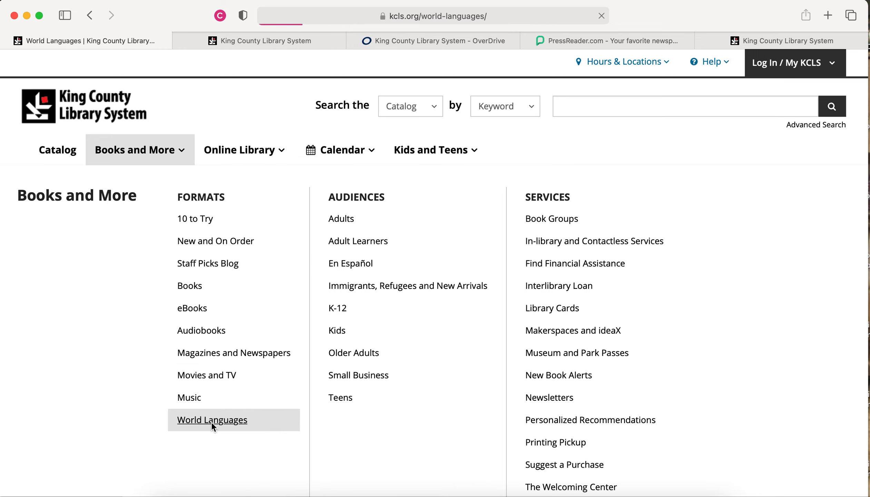
click(212, 420)
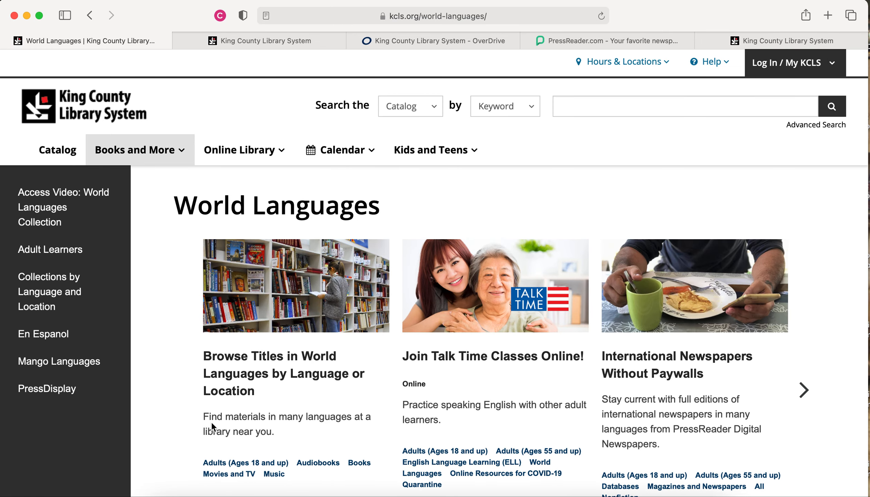
scroll(down, 3)
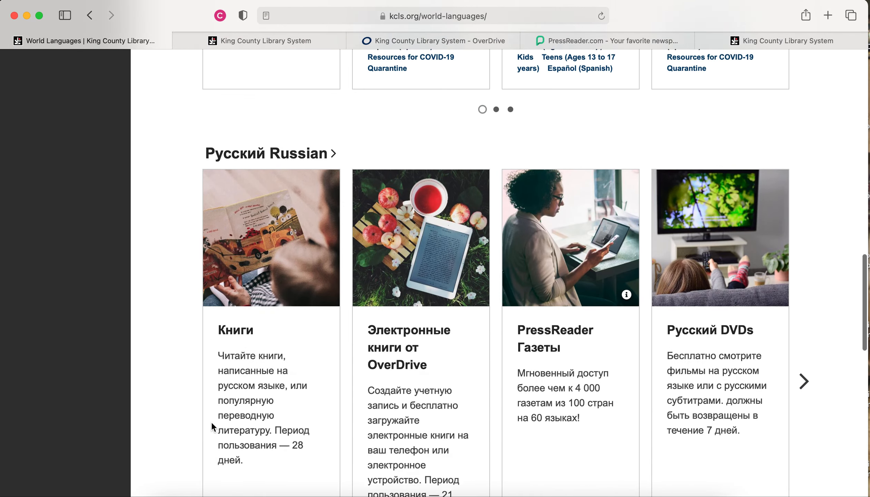
scroll(down, 3)
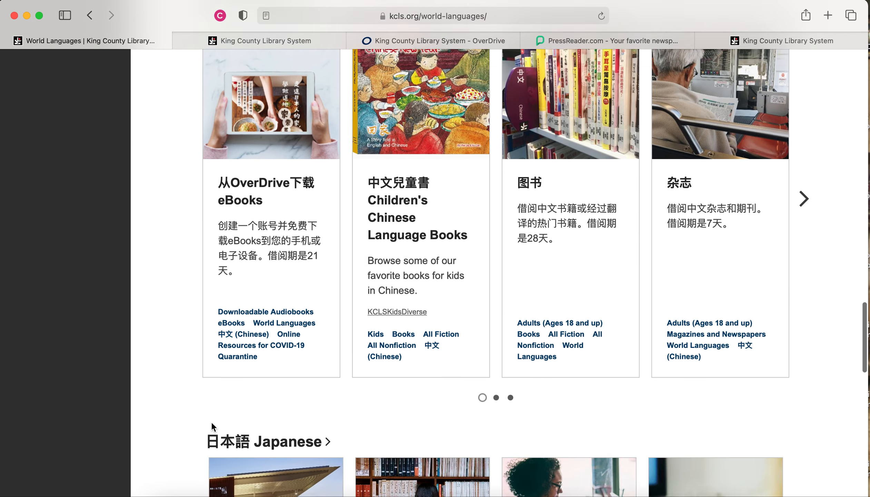
Step: Search the KCLS catalog for 'dav pilkey' and filter to the 21 Spanish-language titles
click(258, 40)
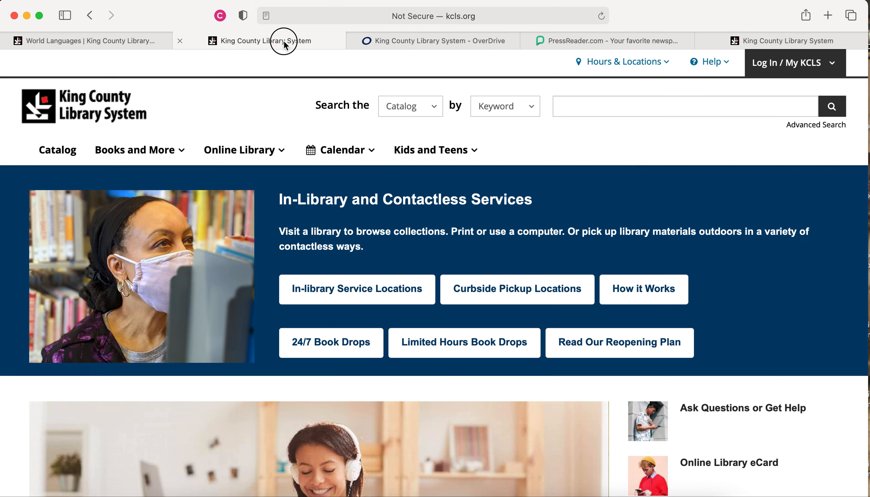
click(684, 106)
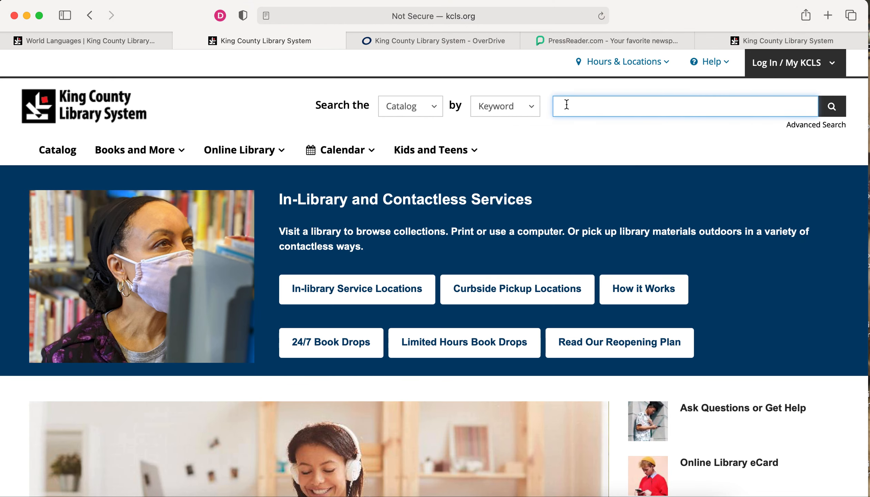
text(dav pilkey)
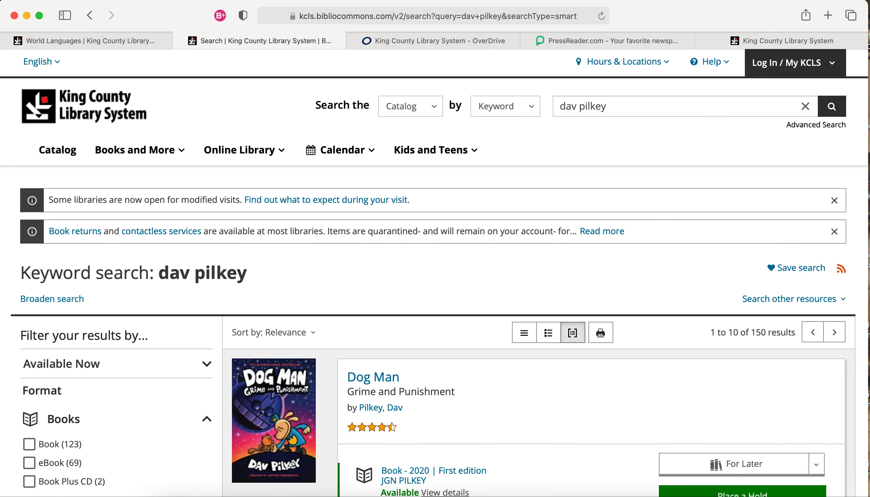
scroll(down, 3)
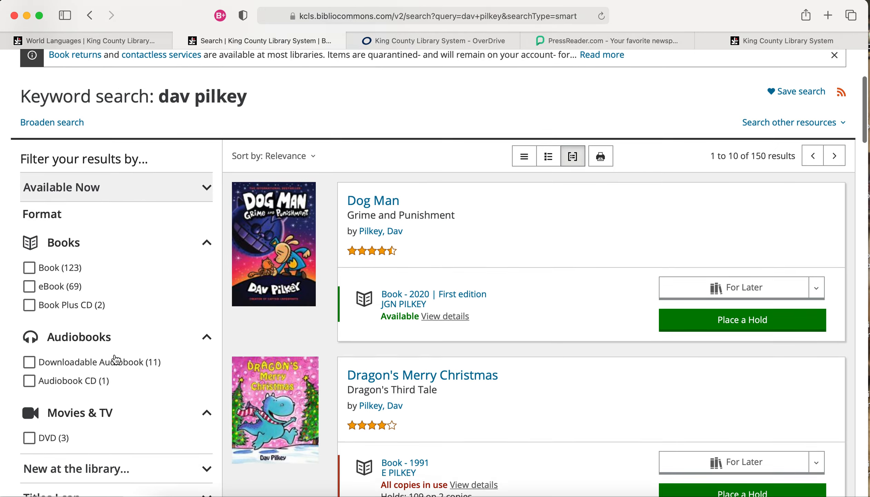
scroll(down, 3)
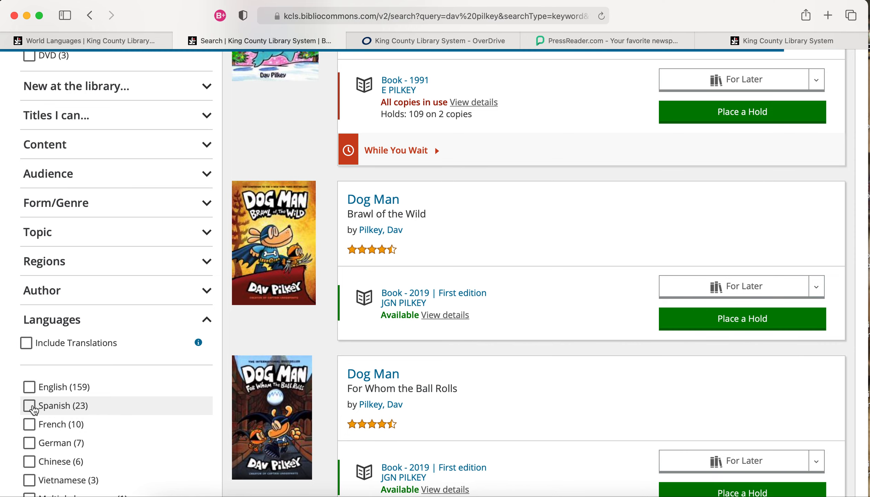
click(28, 405)
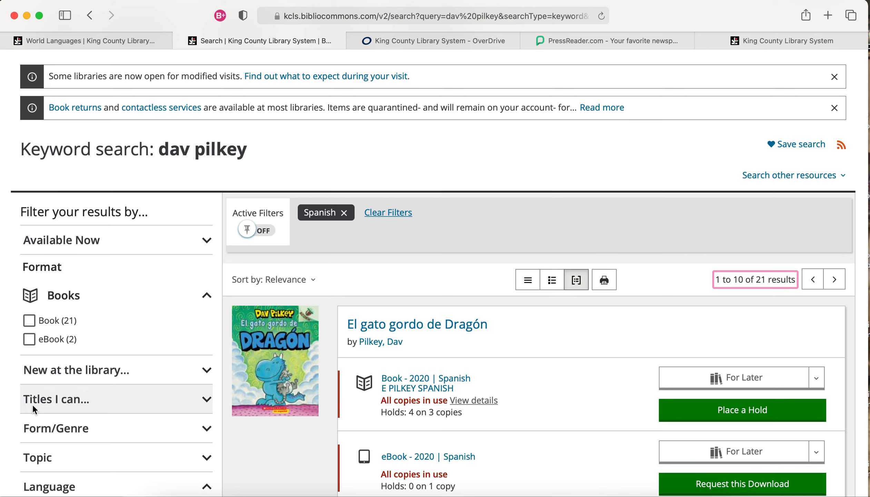
click(433, 40)
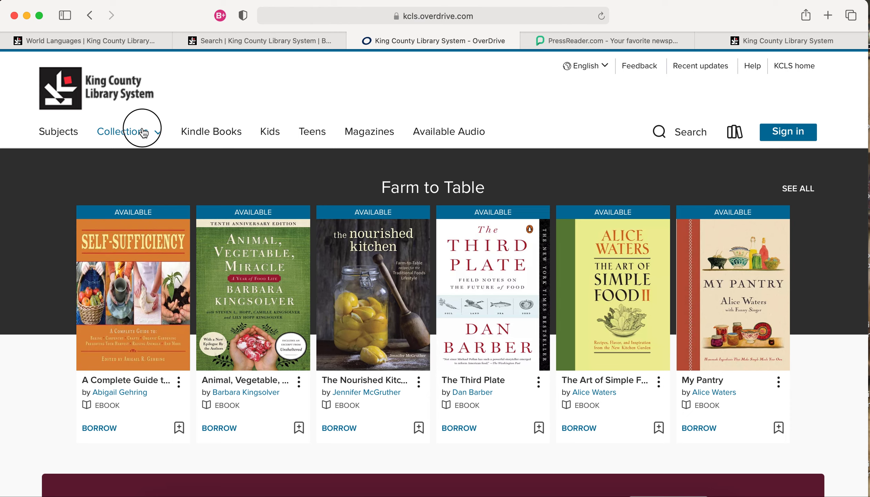
Step: Search OverDrive for 'dav pilkey' and filter to the 7 German Captain Underpants ebooks
click(119, 132)
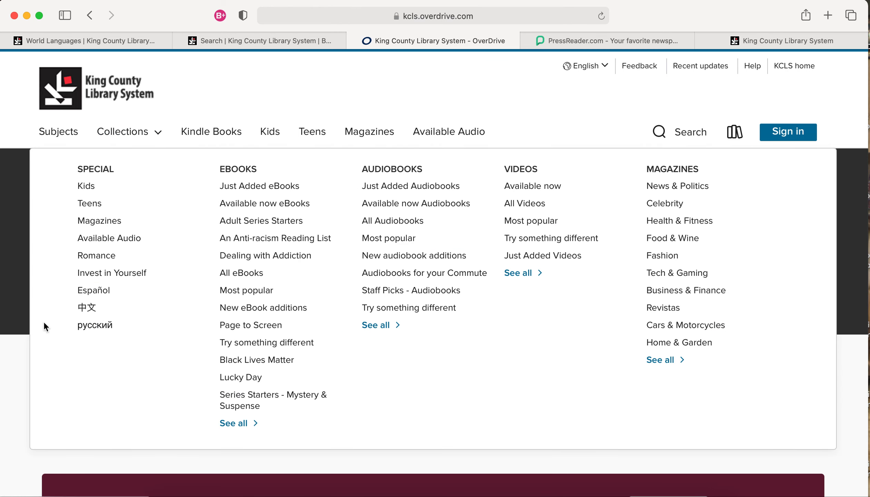
mouse_move(30, 360)
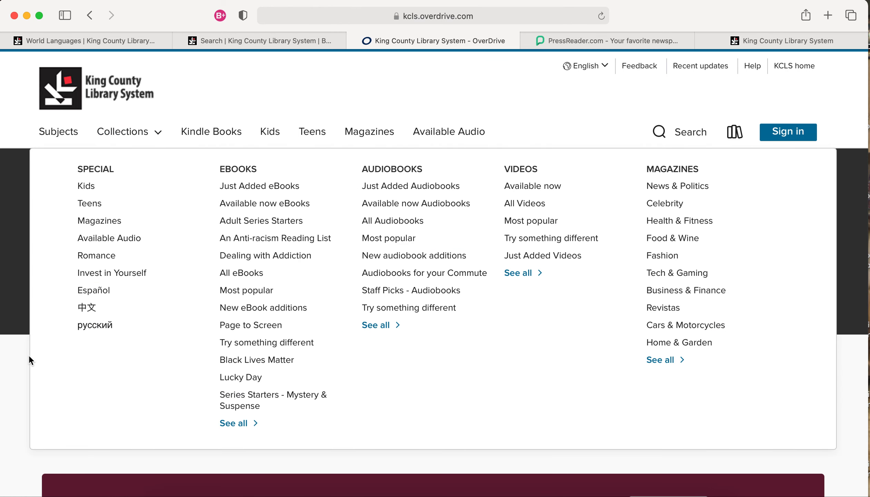
mouse_move(221, 101)
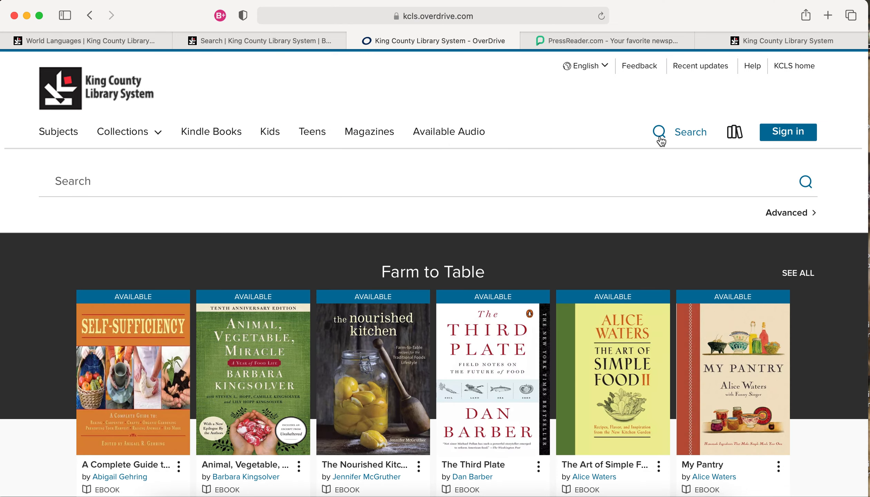
mouse_move(505, 198)
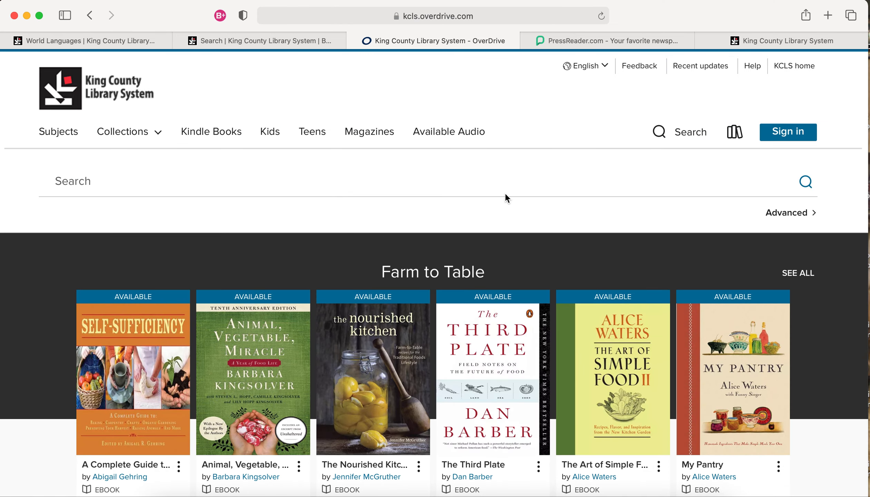
text(dav pilkey)
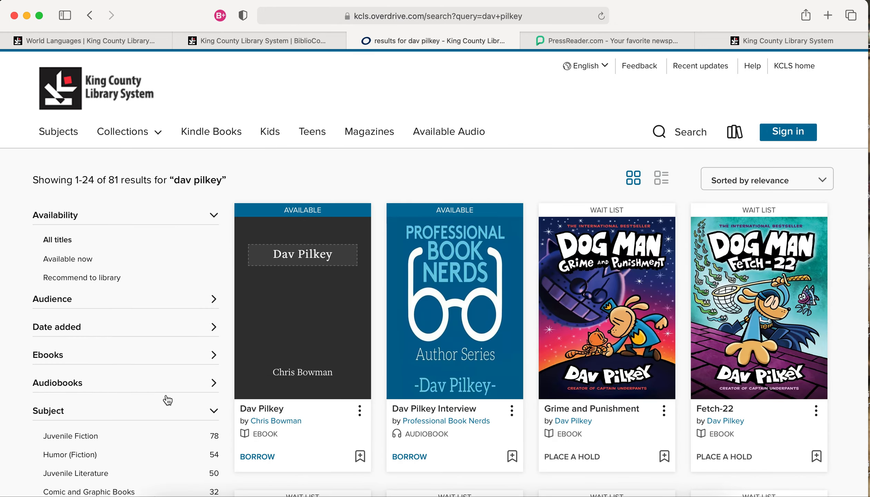
scroll(down, 3)
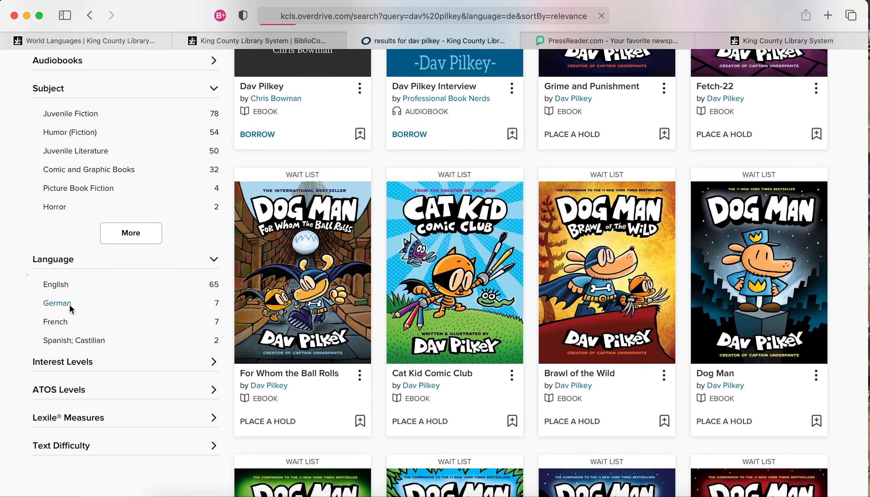
click(57, 303)
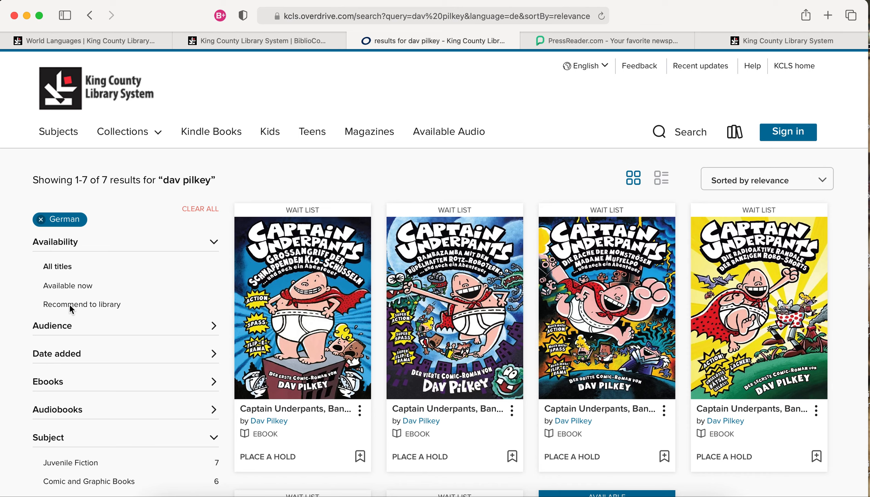
mouse_move(367, 131)
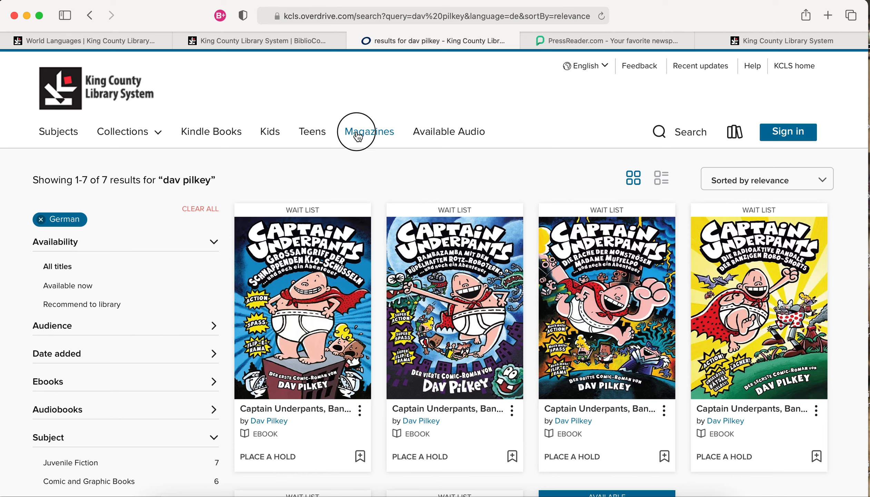
Step: Show all just-added OverDrive magazines and filter them to the 34 Japanese titles
click(367, 132)
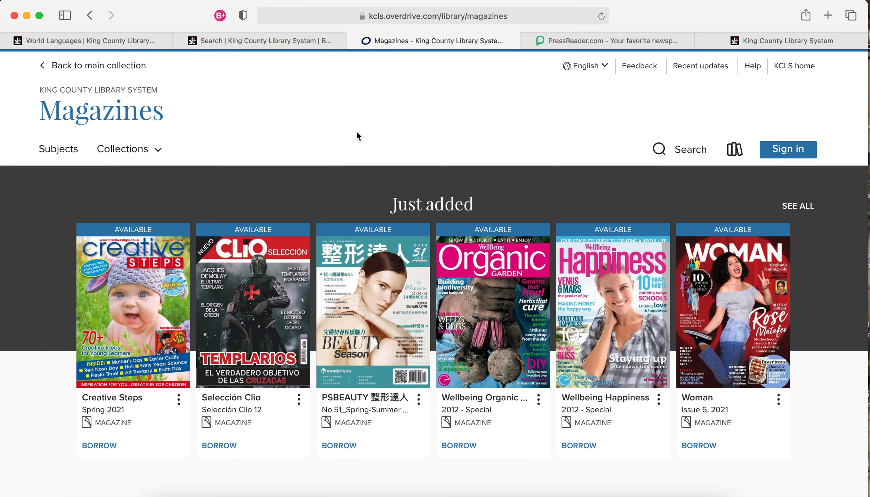
mouse_move(334, 142)
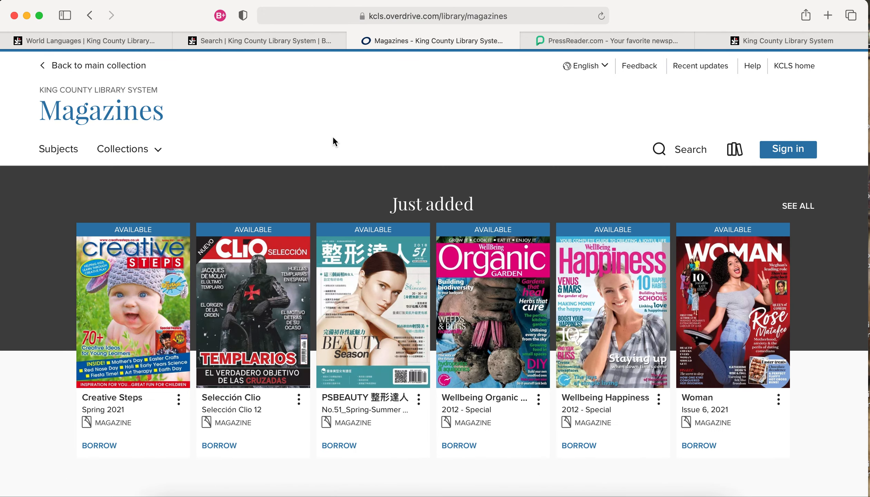
click(123, 149)
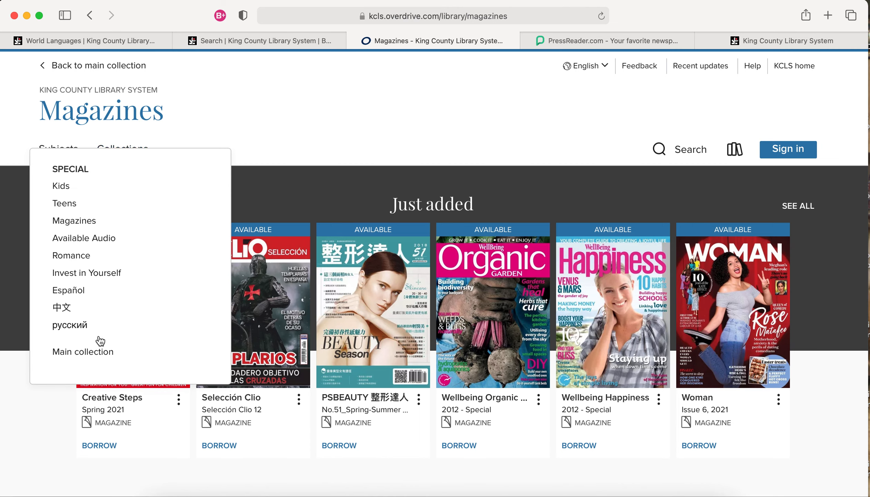
mouse_move(178, 182)
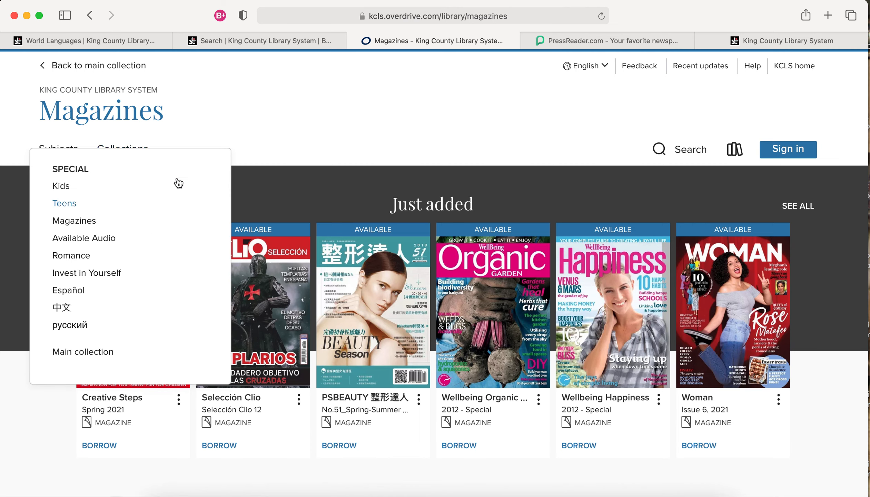
mouse_move(798, 206)
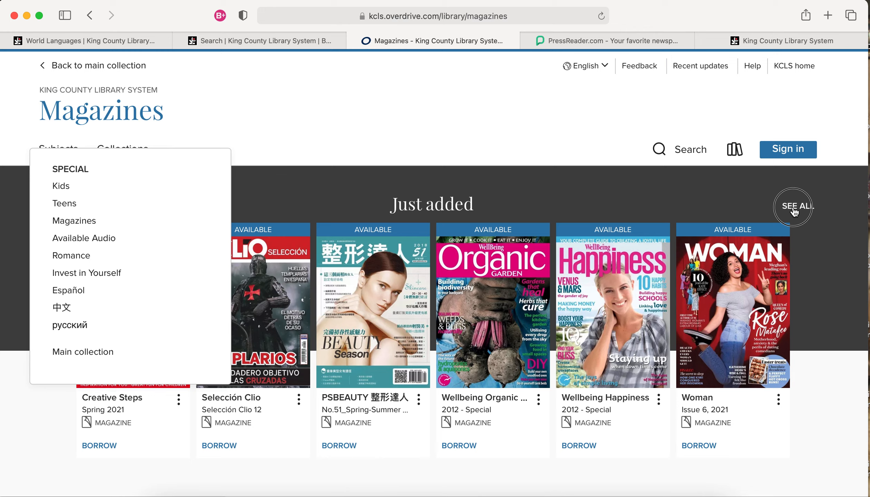
click(793, 206)
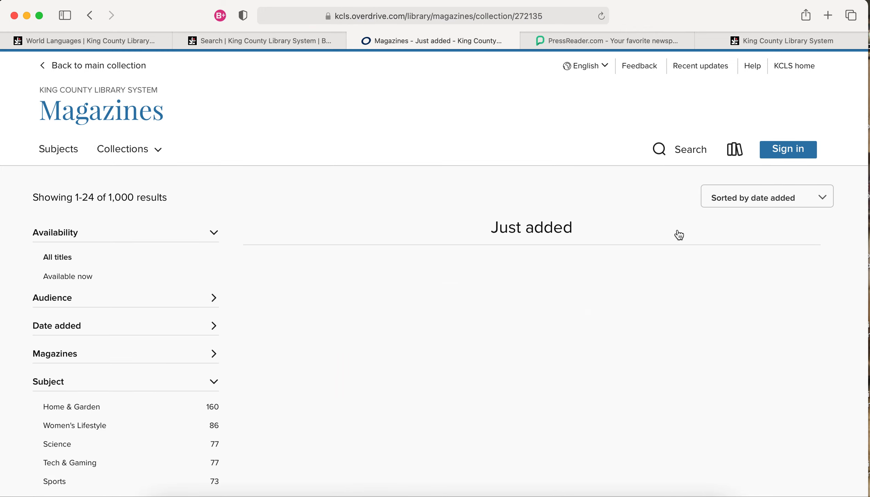
scroll(down, 3)
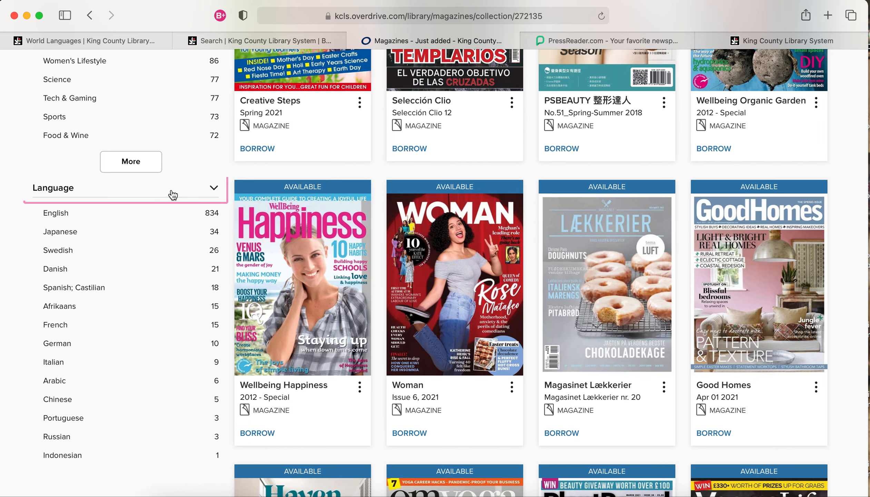
click(60, 232)
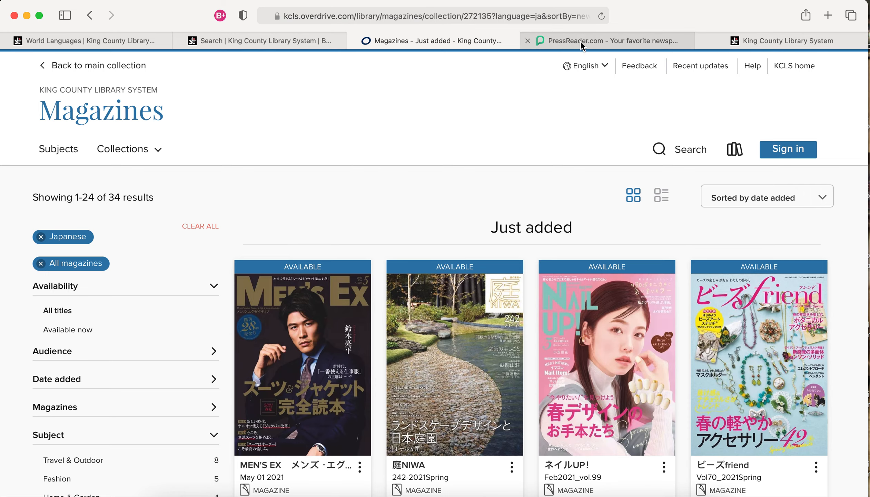
Step: Browse PressReader's Chinese (Simplified) publications, then go back to the KCLS homepage
click(607, 40)
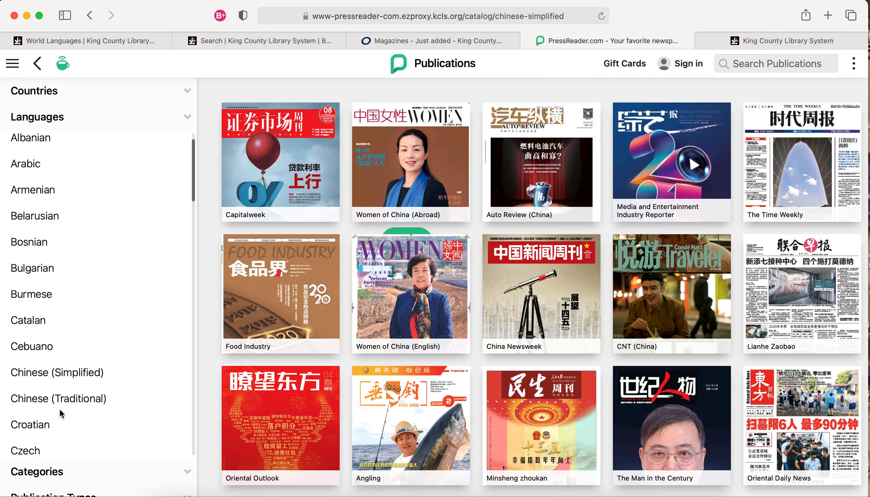
click(57, 372)
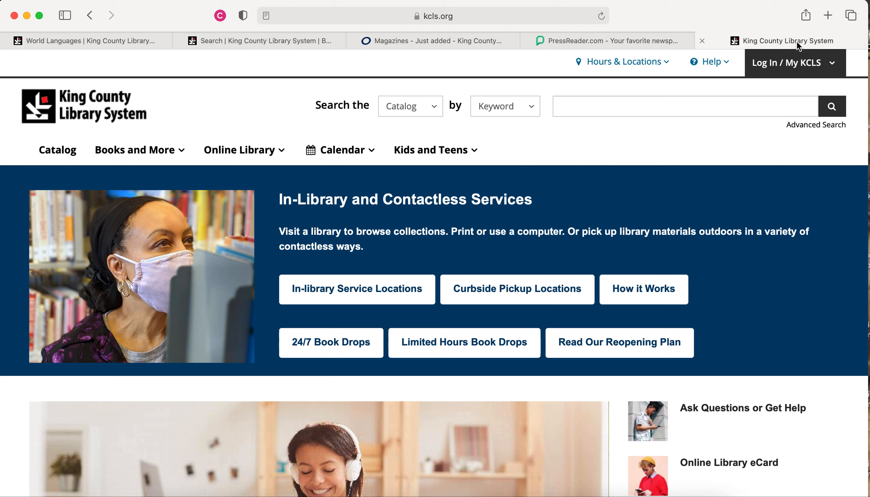
Step: Open Contact Us from the Help menu to see Ask KCLS hours and phone numbers
click(707, 62)
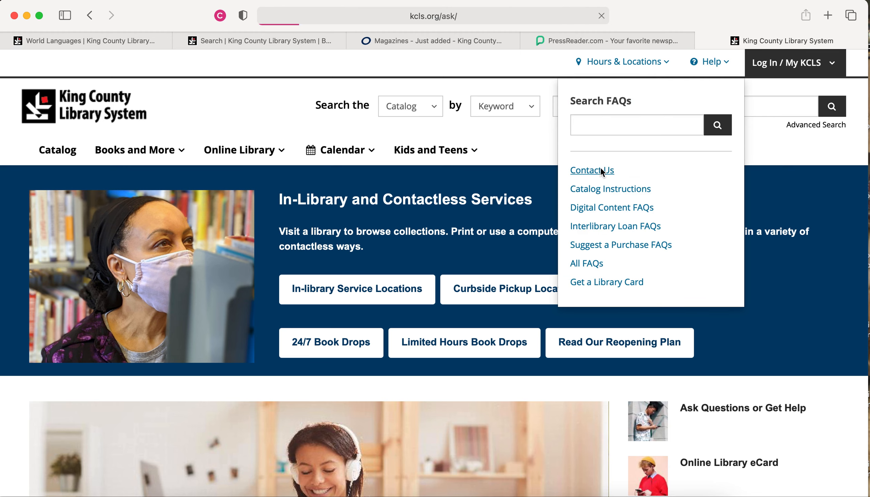
click(592, 170)
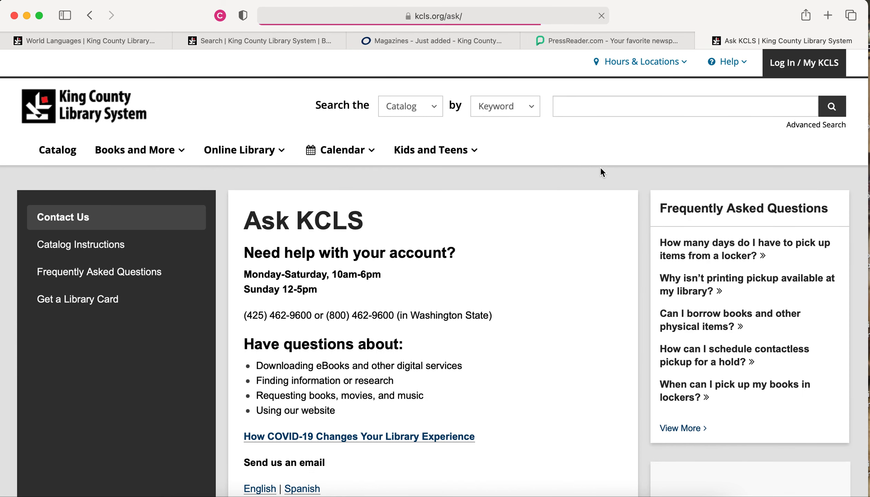